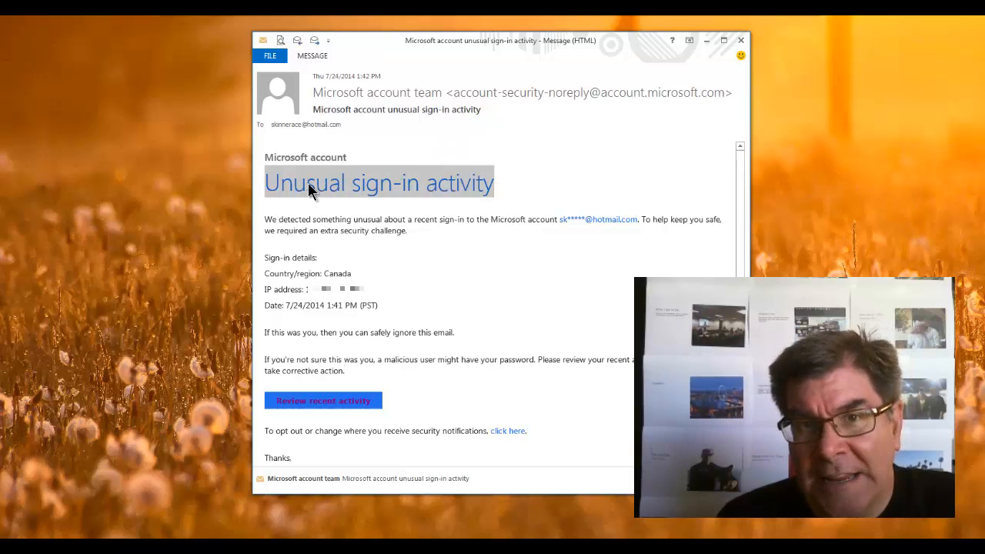
mouse_move(311, 245)
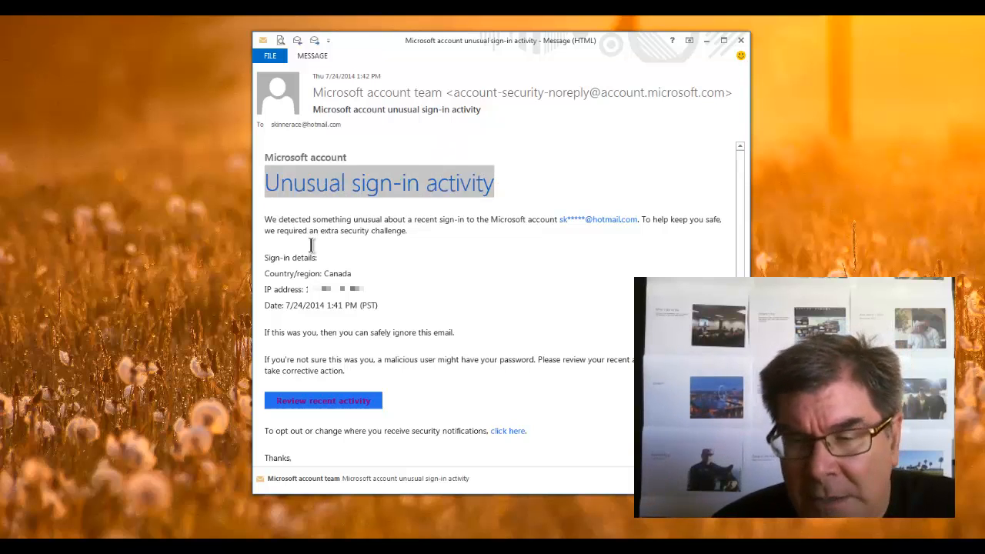
mouse_move(355, 406)
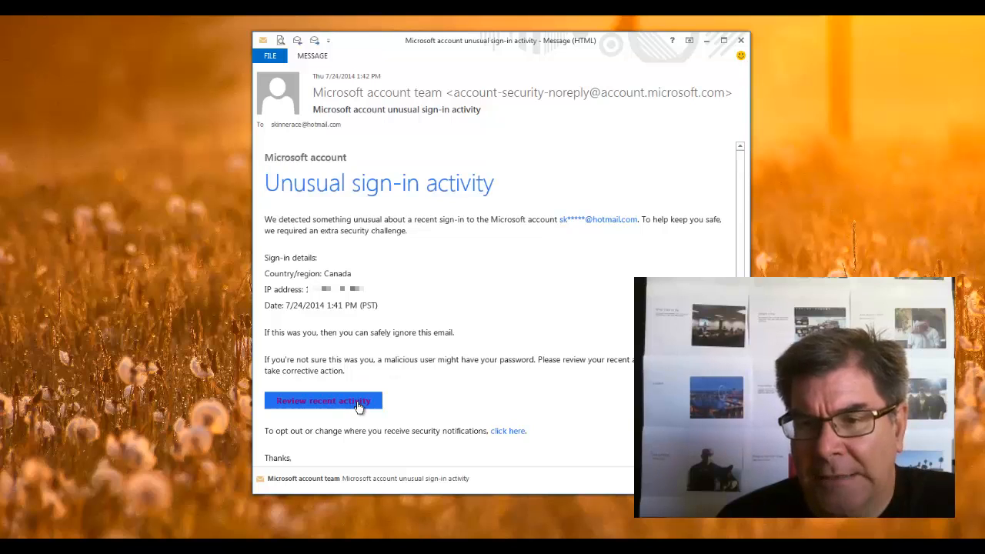
Step: Re-enter the password to open the Recent activity page of sign-ins and security challenges
left_click(323, 400)
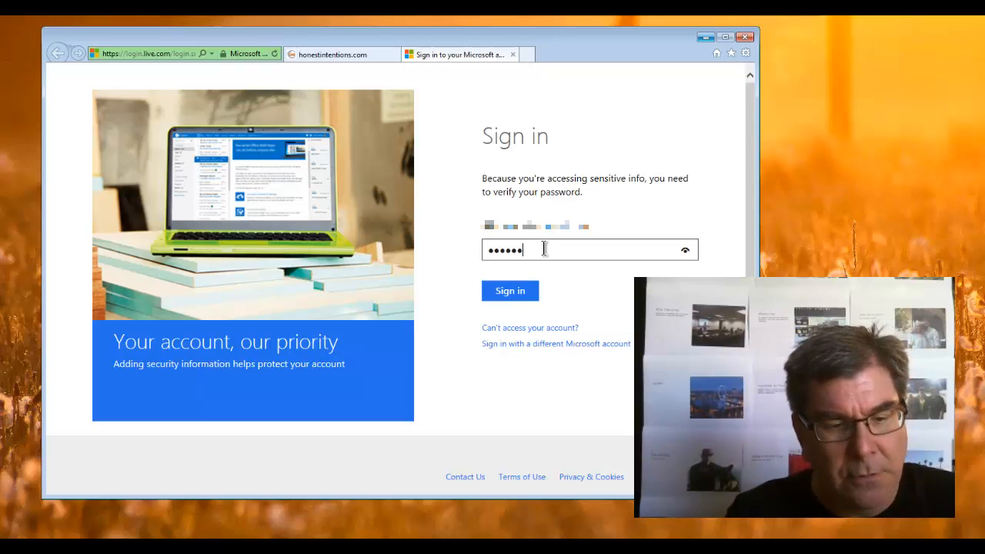
left_click(509, 291)
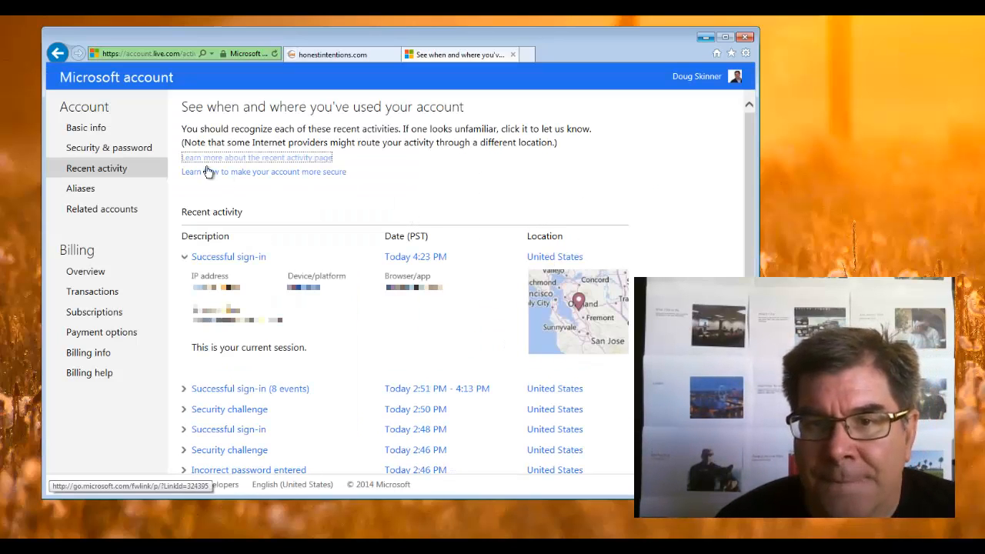
mouse_move(123, 152)
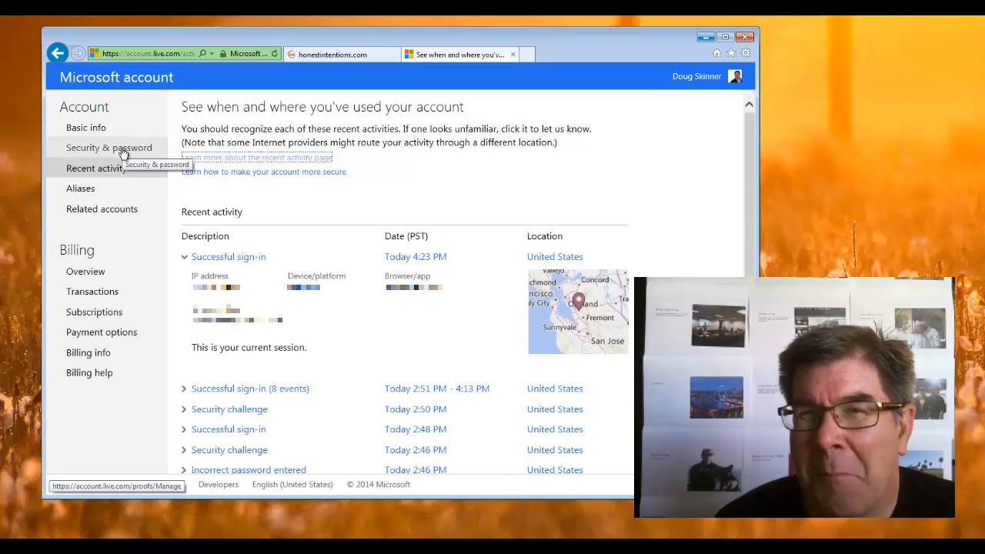
Step: Go to Account settings from the name menu, then to Security & password
left_click(697, 76)
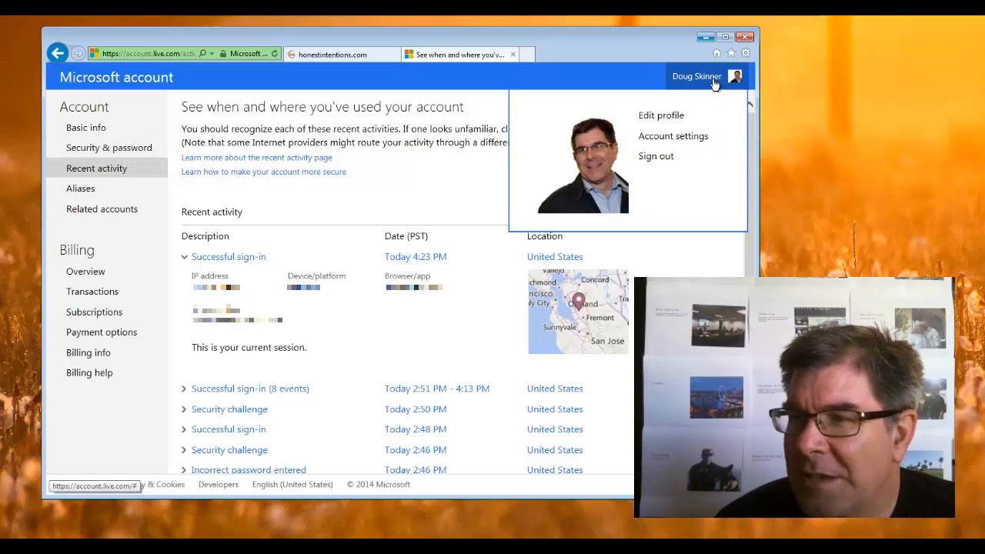
left_click(661, 115)
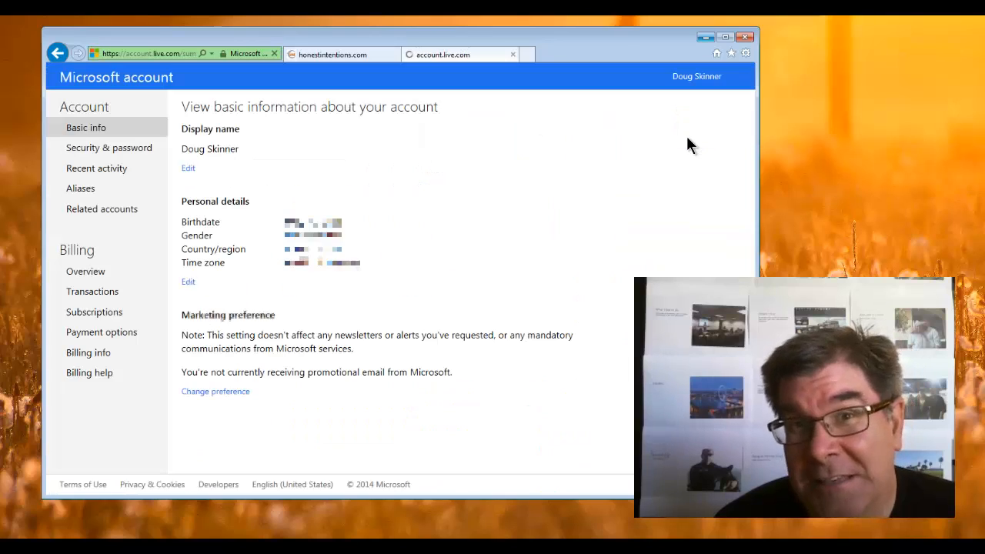
mouse_move(127, 147)
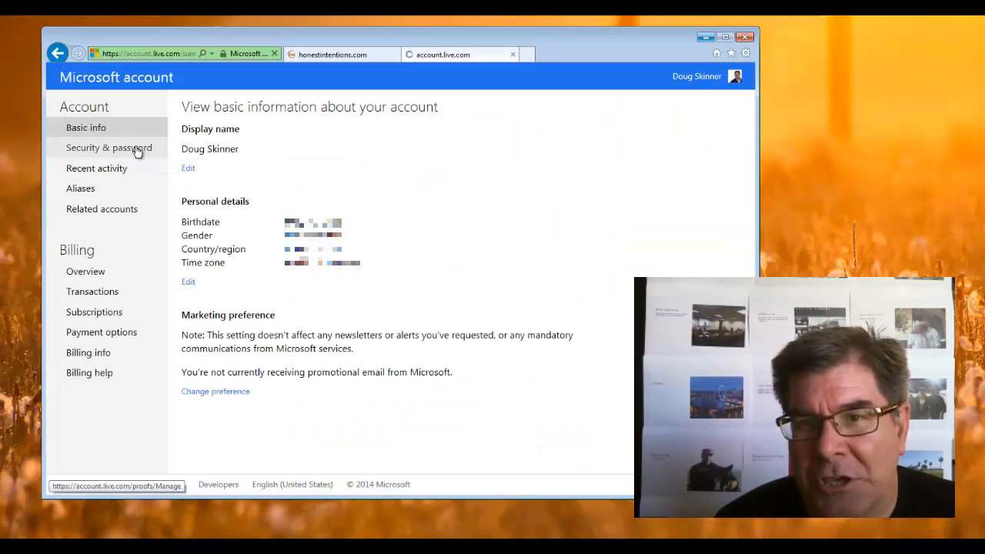
left_click(109, 147)
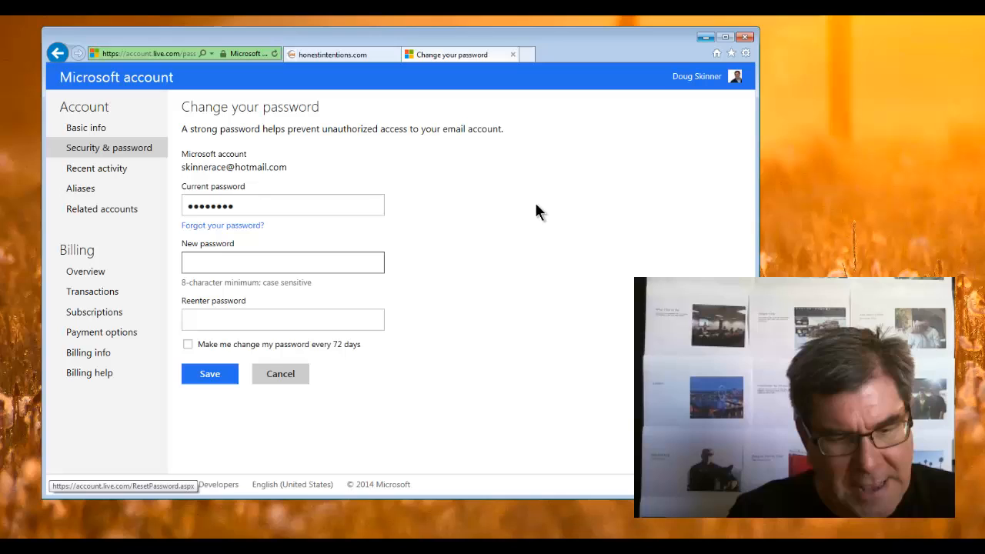
Step: Enter the new password and its confirmation, then save the change
type("•••••")
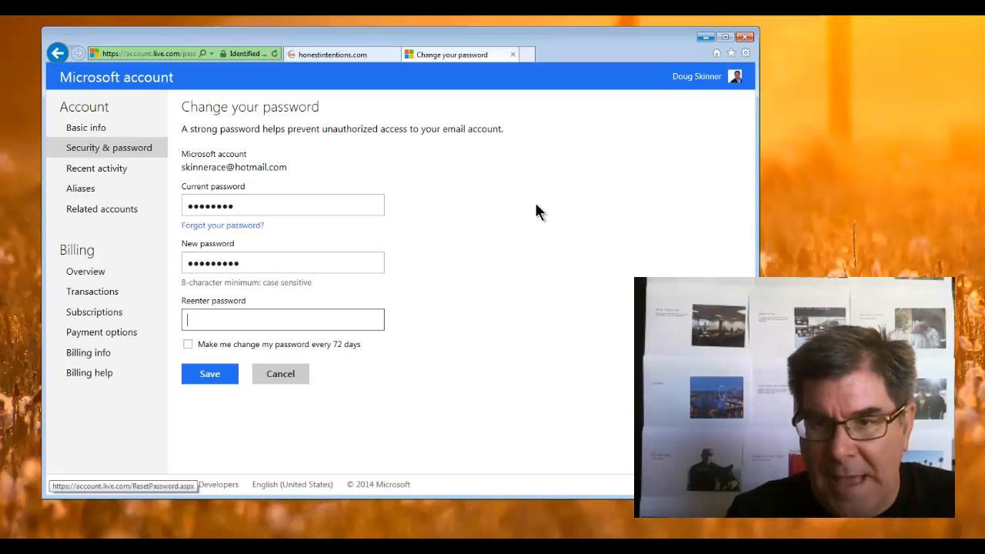
type("•••")
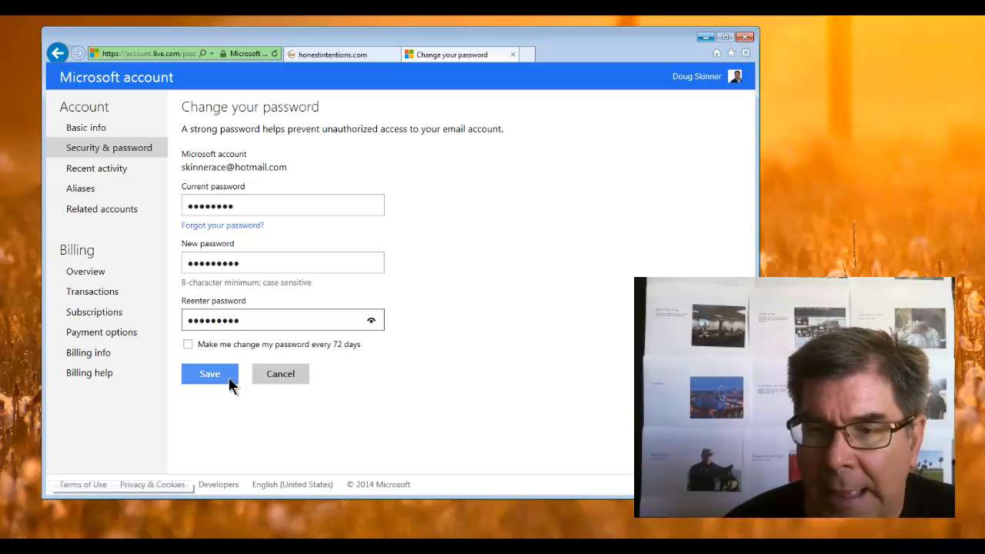
left_click(209, 374)
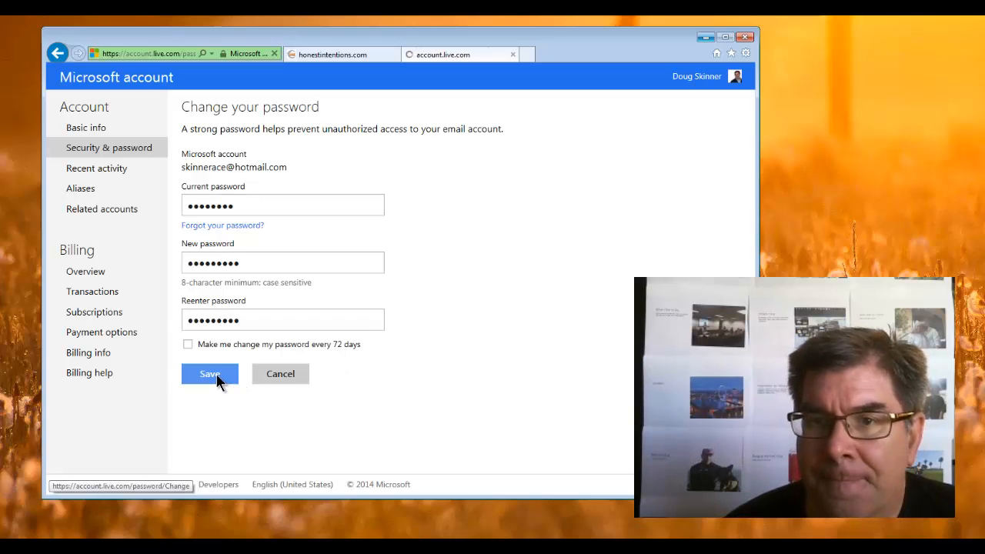
Step: Confirm the save so Protect your account shows the password changed on 7/29/2014
left_click(209, 374)
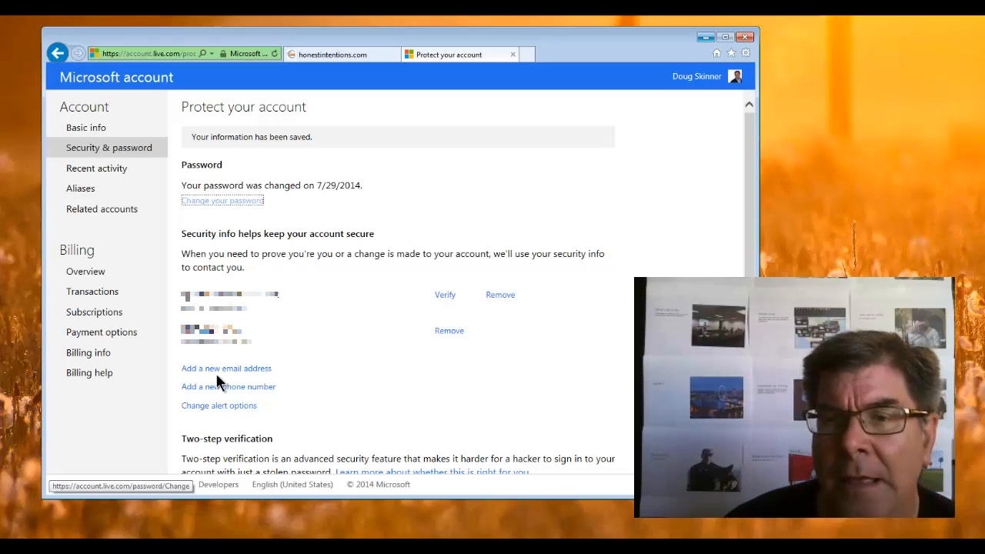
mouse_move(356, 54)
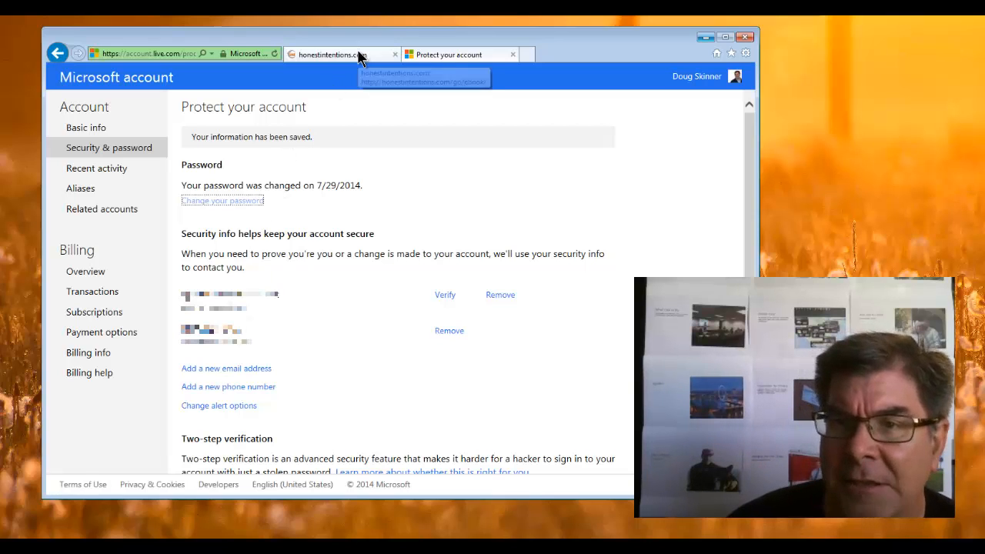